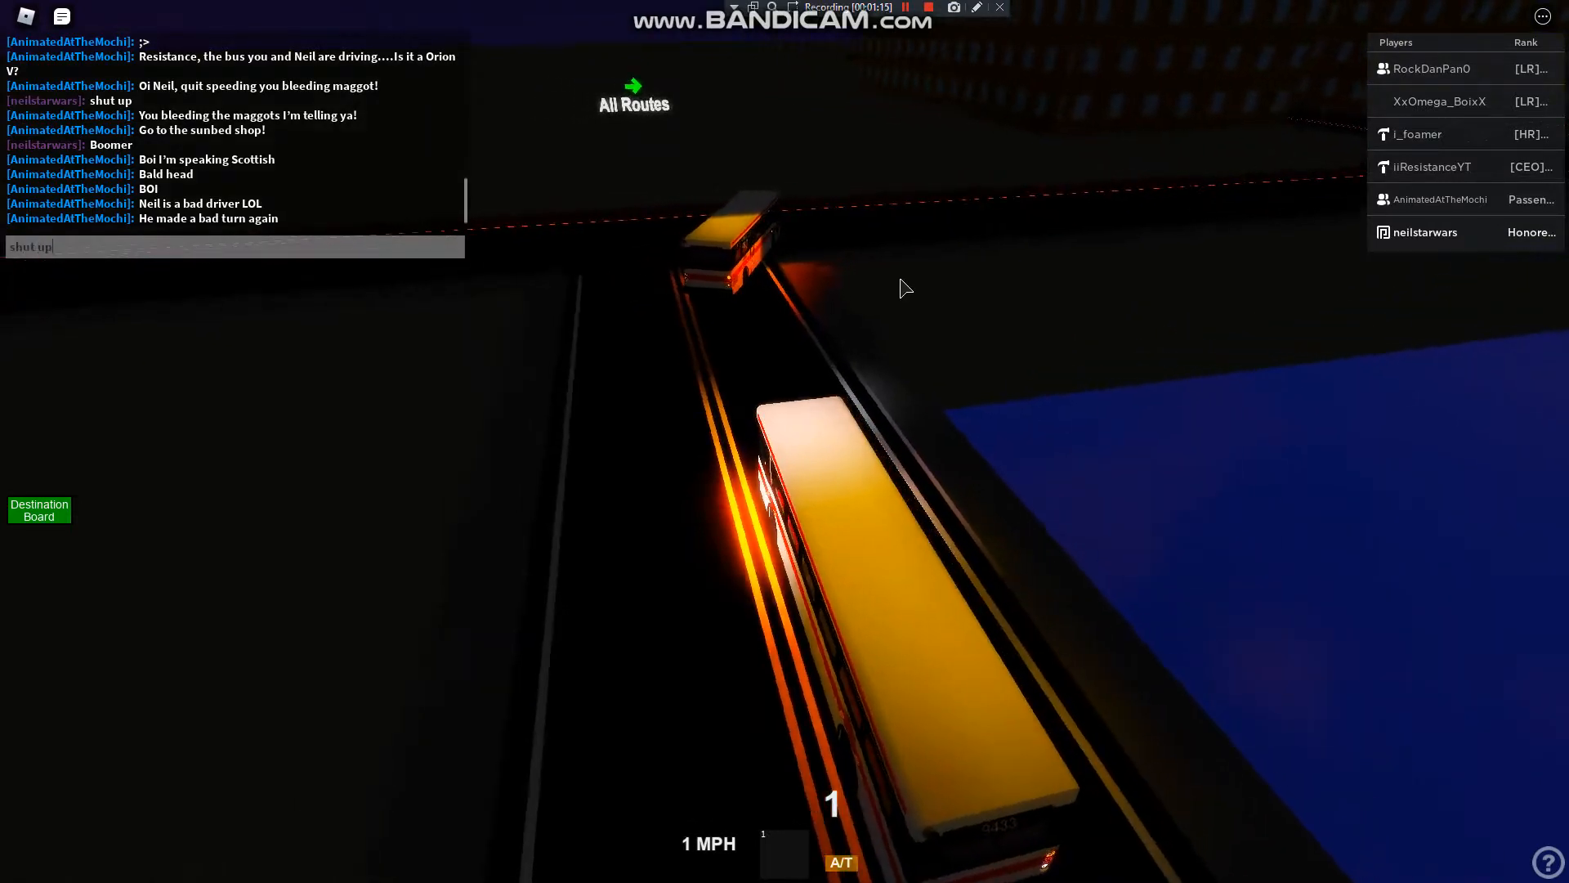
# Finish the chat reply 'shut up ur bald too' and send it.
pyautogui.write('ur bald too')
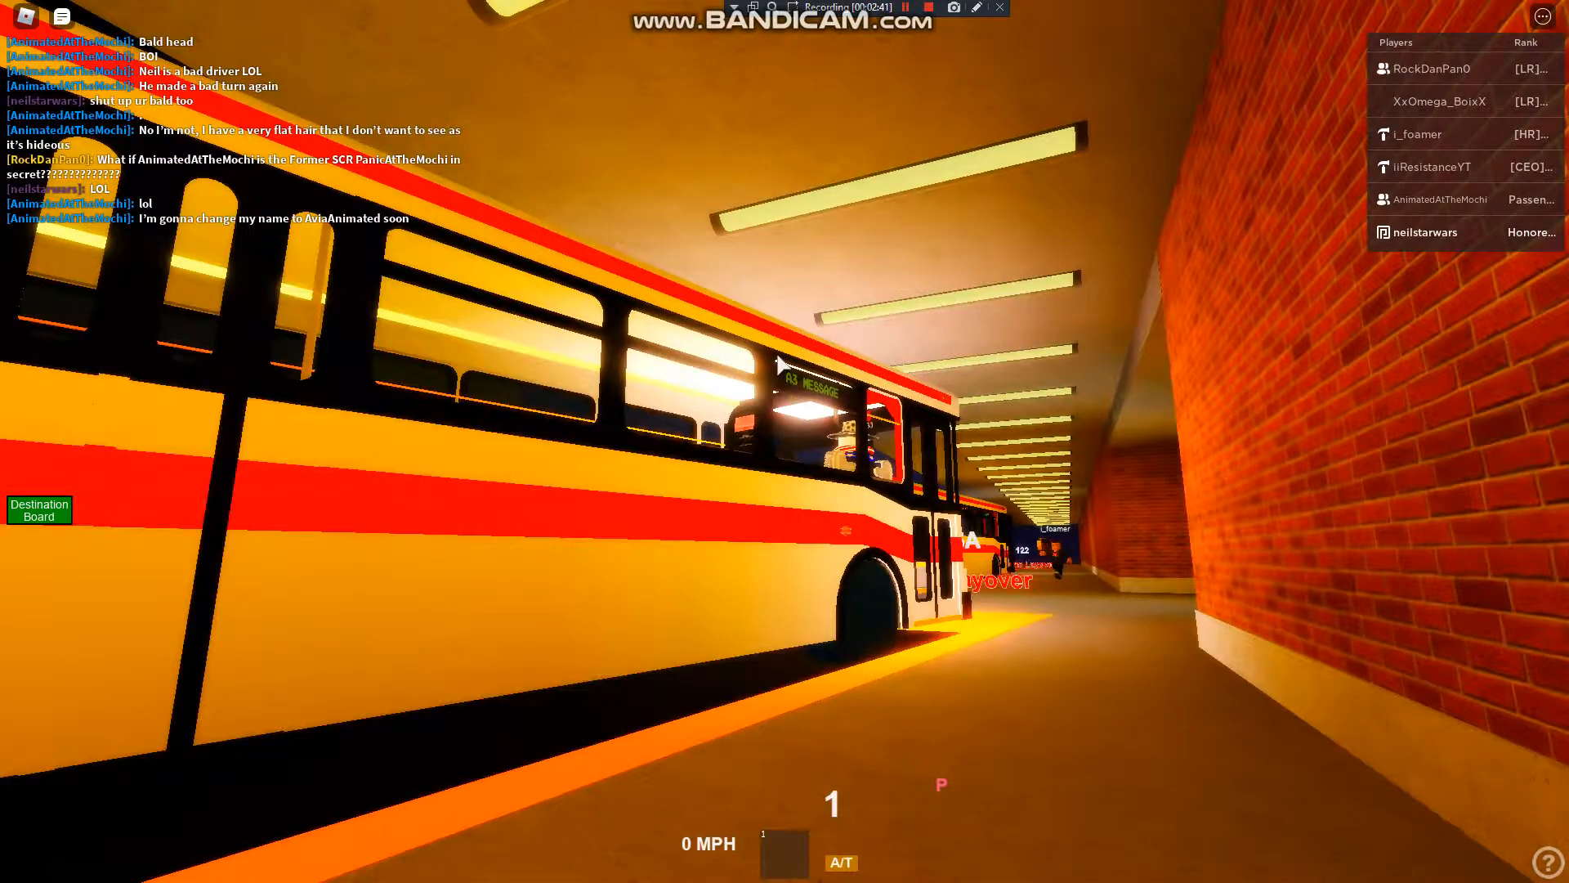
pyautogui.moveTo(781, 365)
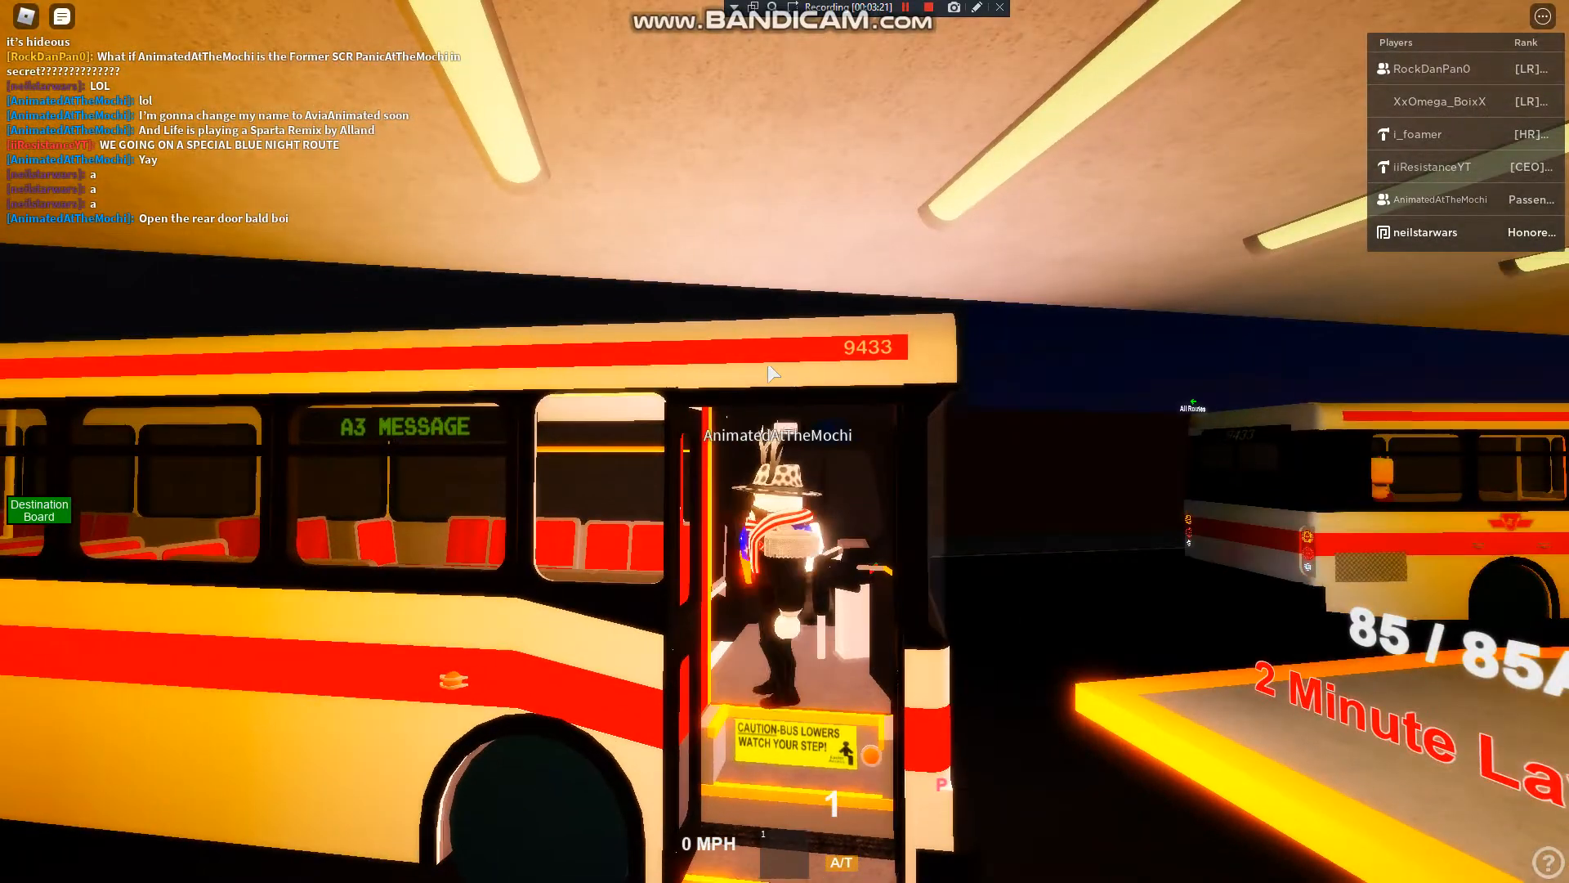
pyautogui.moveTo(770, 373)
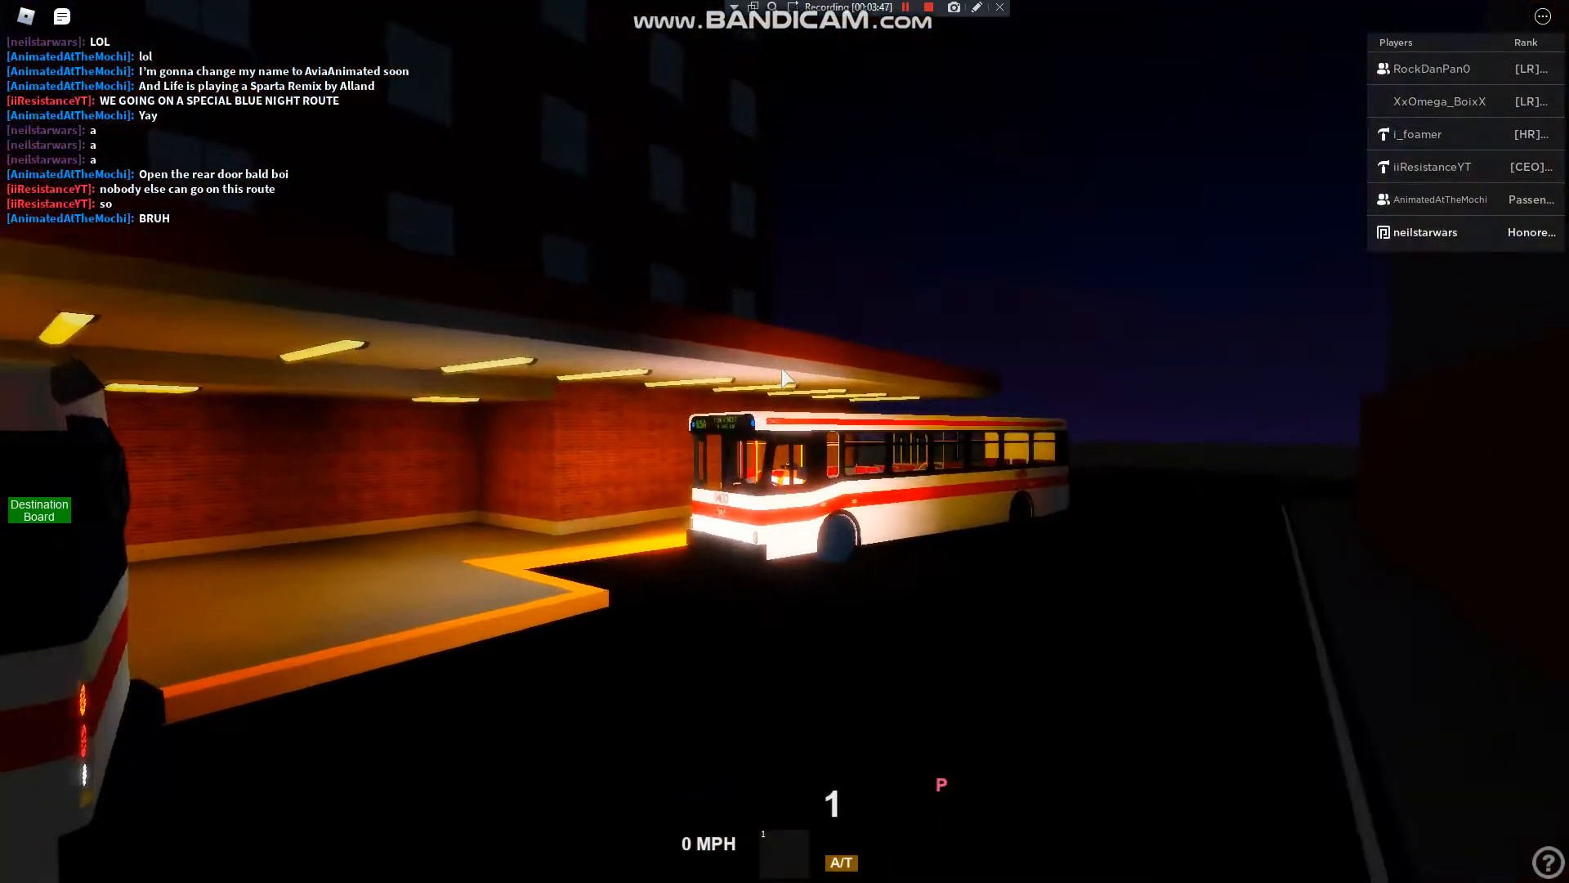
pyautogui.moveTo(784, 376)
pyautogui.write('HAHA ANIMATED')
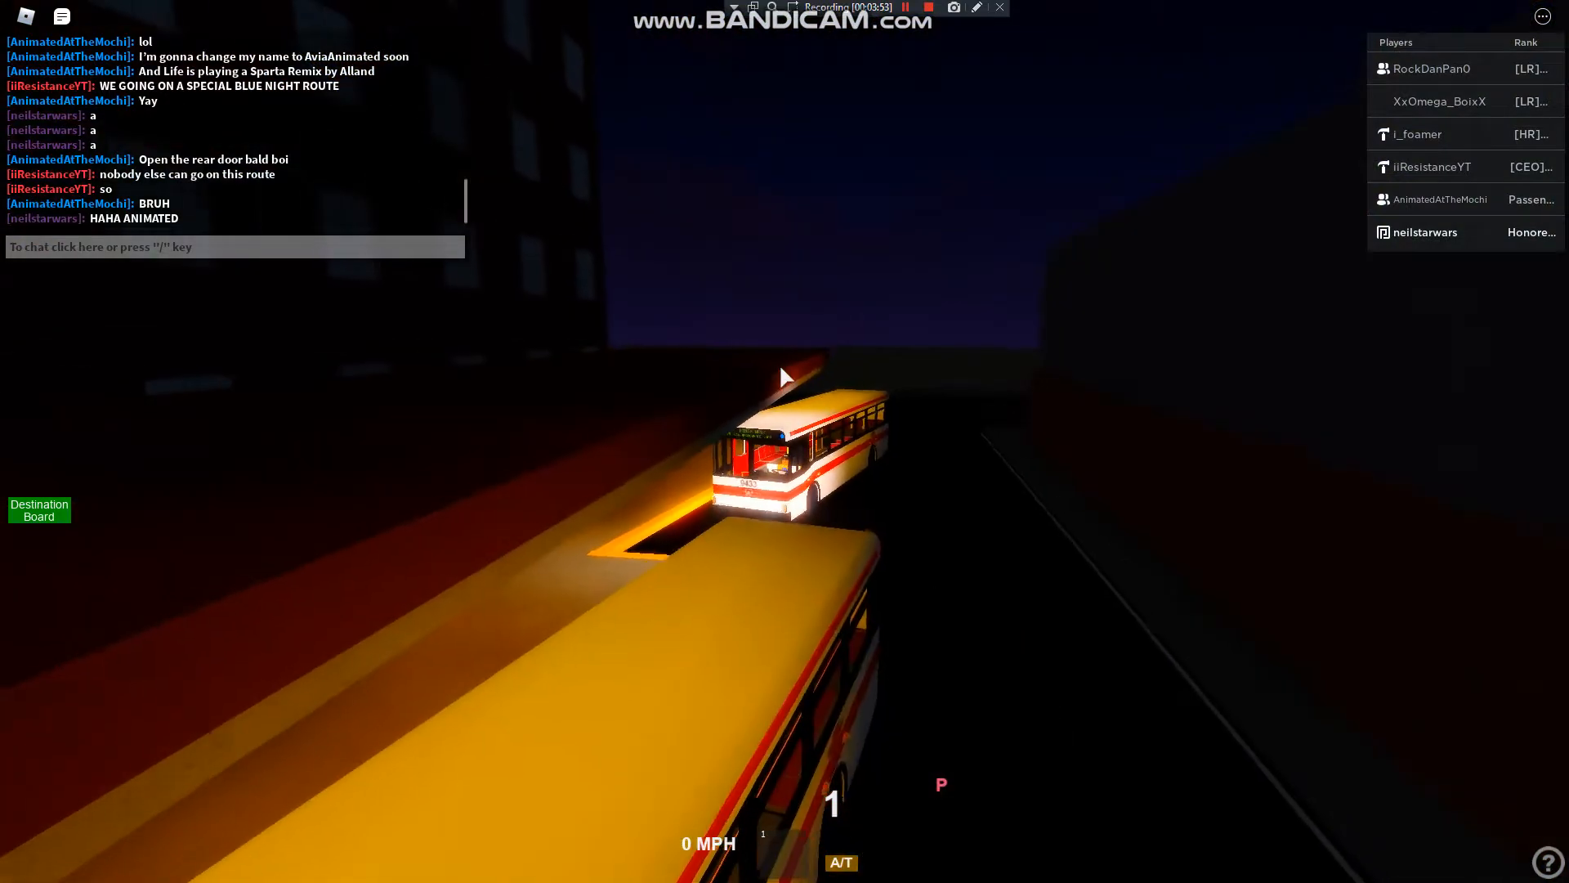
# Begin the chat reply 'THATS WHAT YOU GET FOR TORTURING ME'.
pyautogui.write('THATS W')
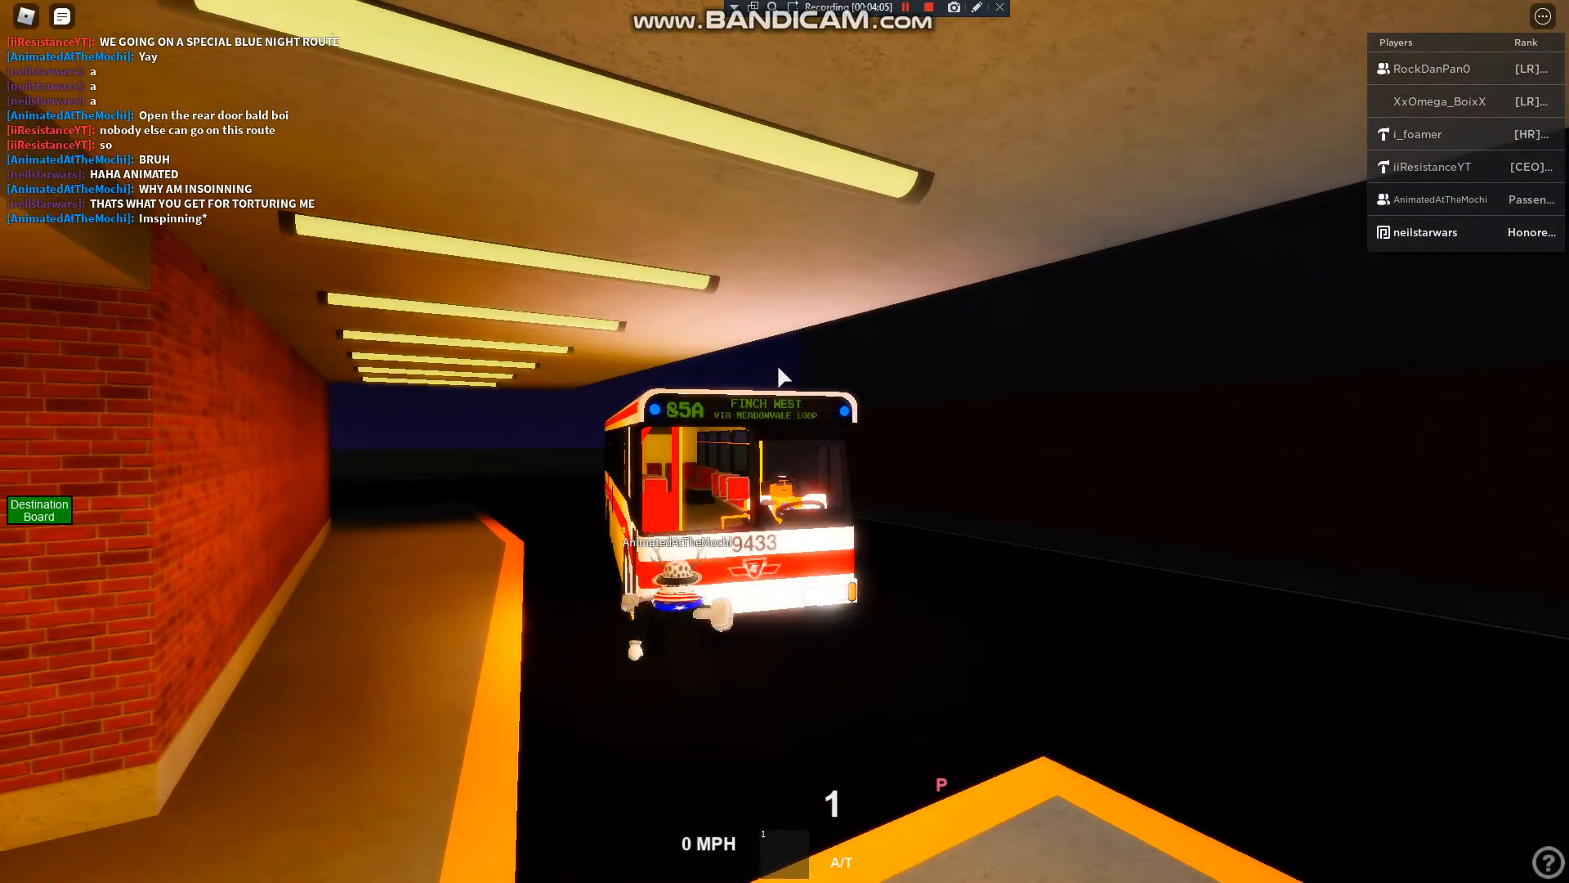
pyautogui.moveTo(783, 376)
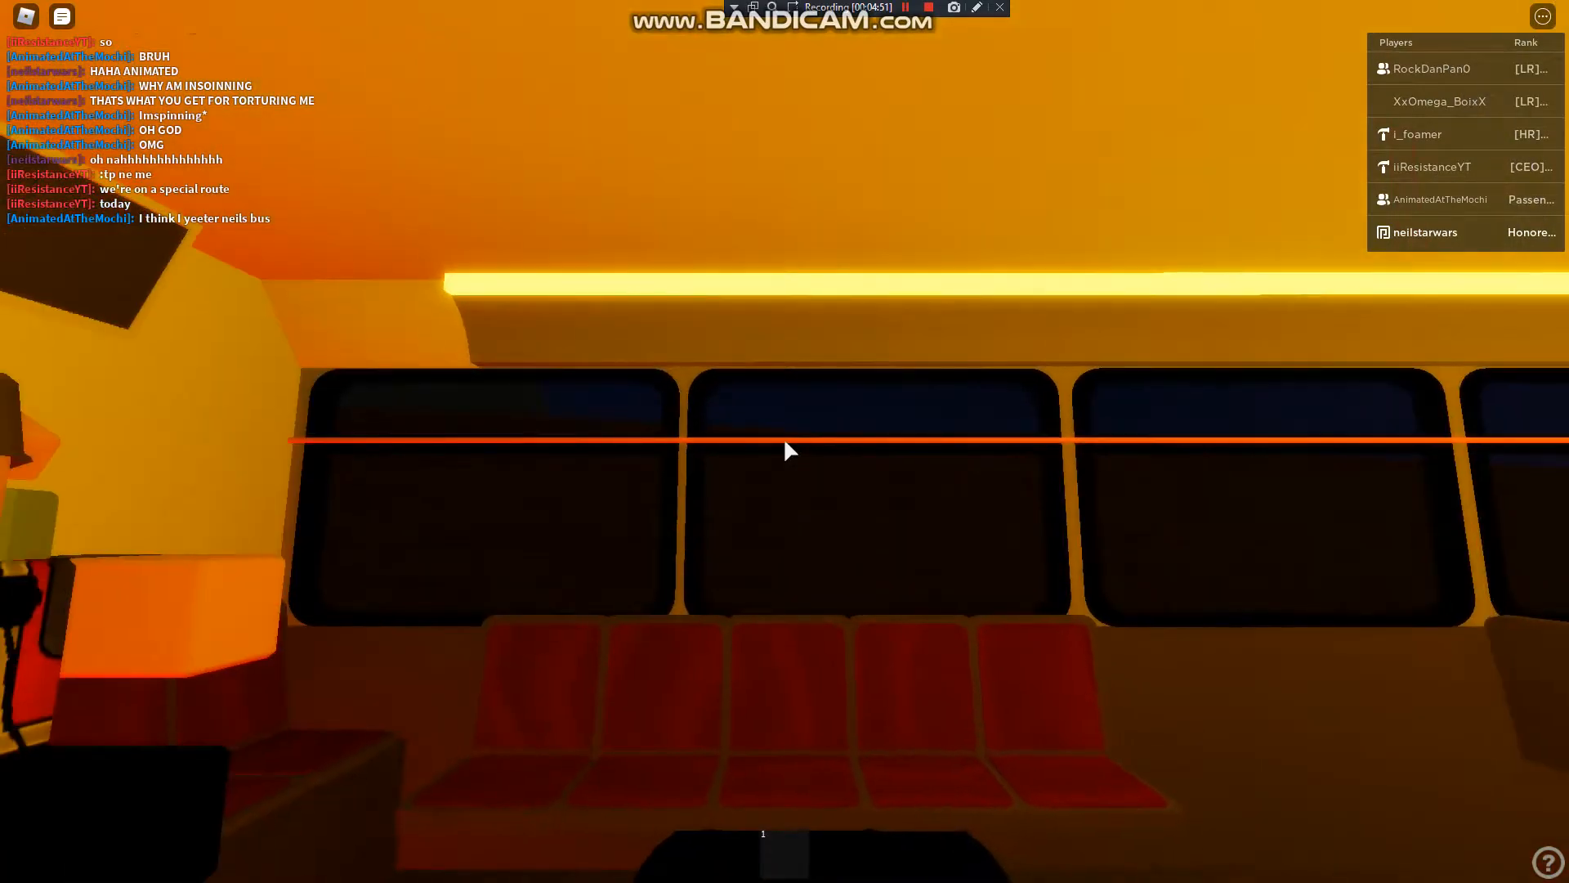
pyautogui.moveTo(788, 452)
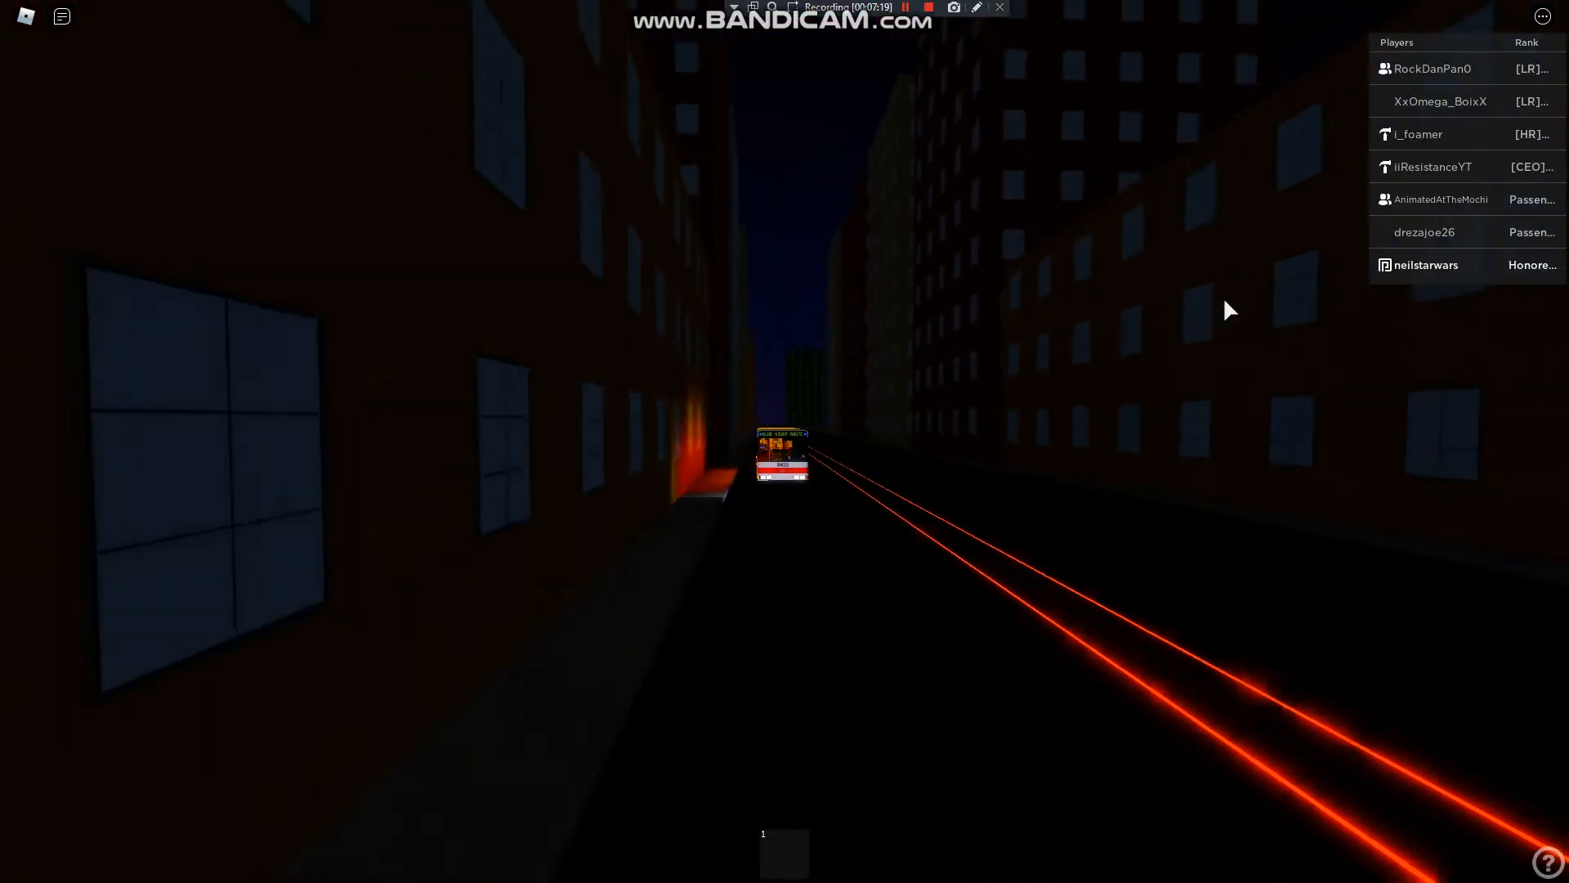
# Bring up the chat to start a private whisper with the passenger.
pyautogui.click(60, 16)
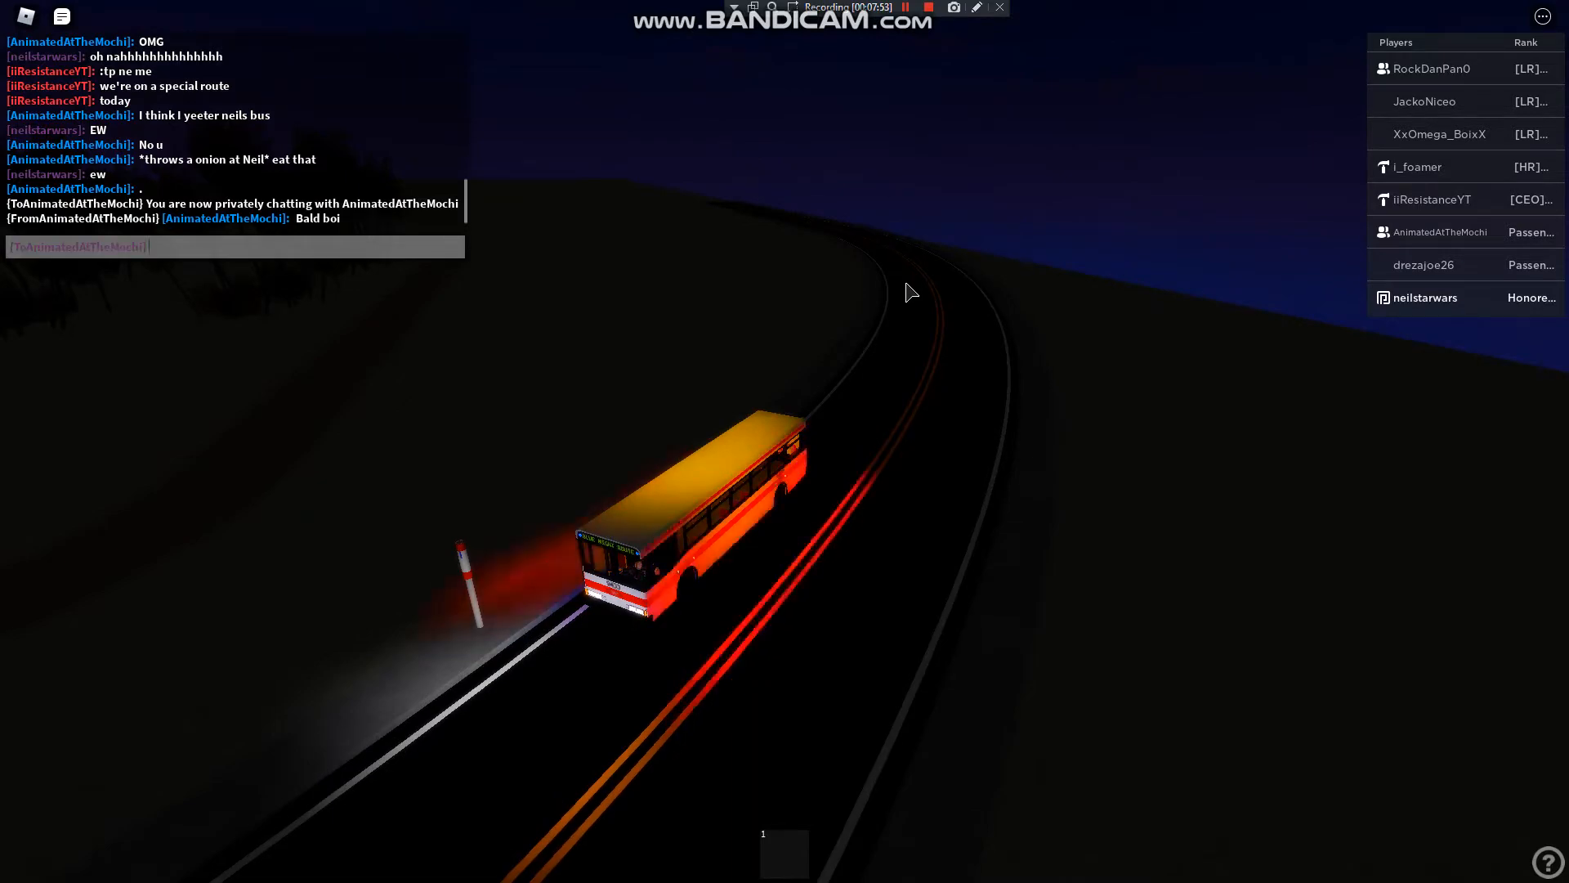
# Send the private reply starting 'Shut up b' calling the passenger a bald bagel.
pyautogui.write('s')
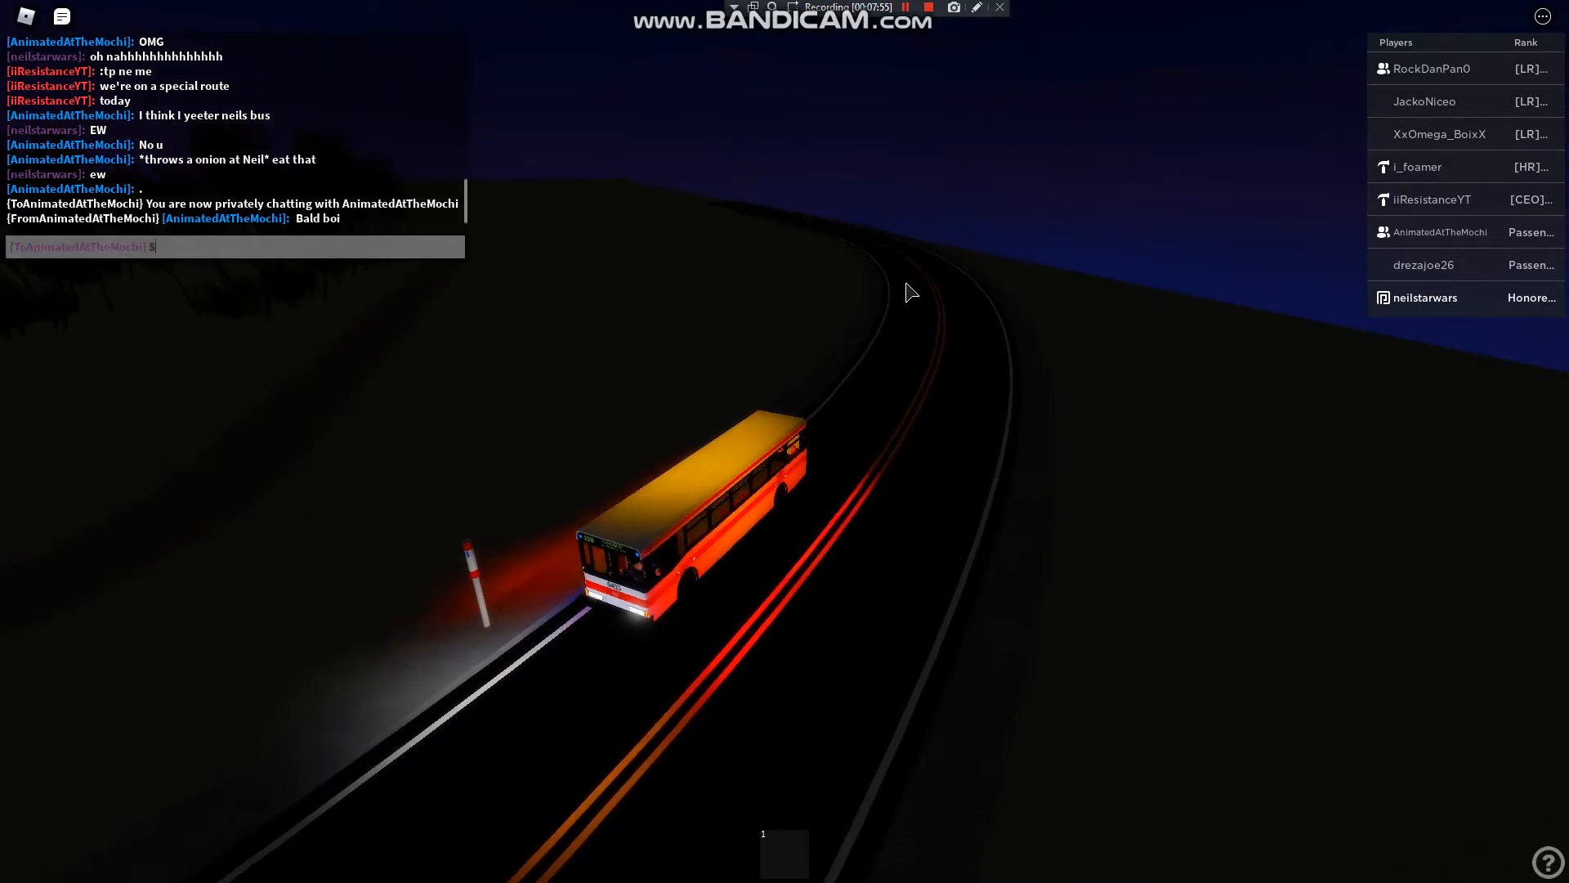
pyautogui.write('Shut up b')
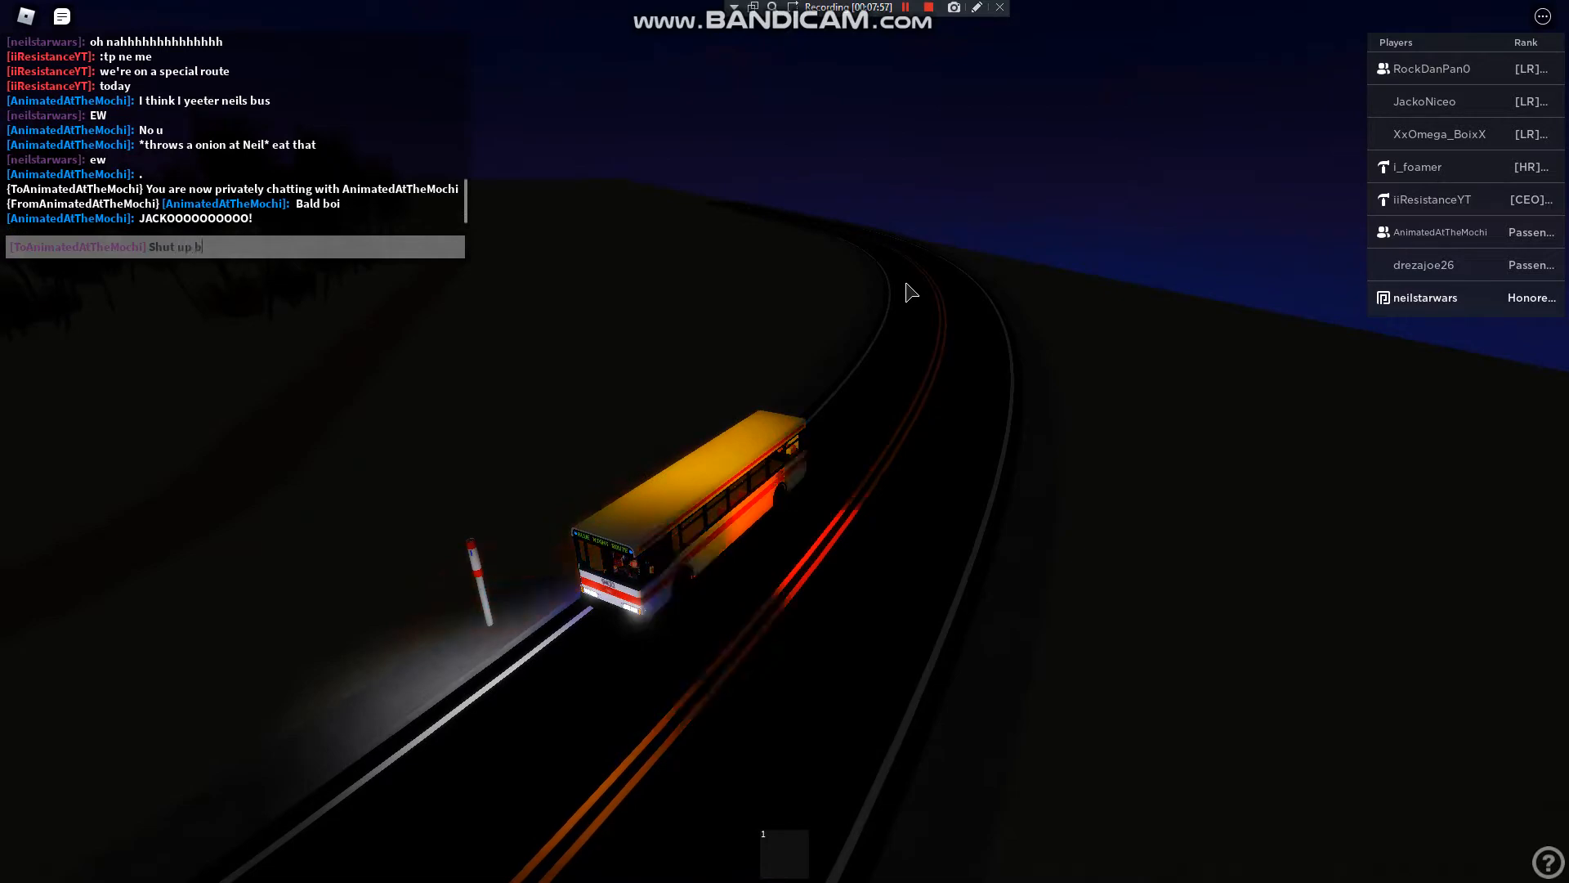
pyautogui.press('Return')
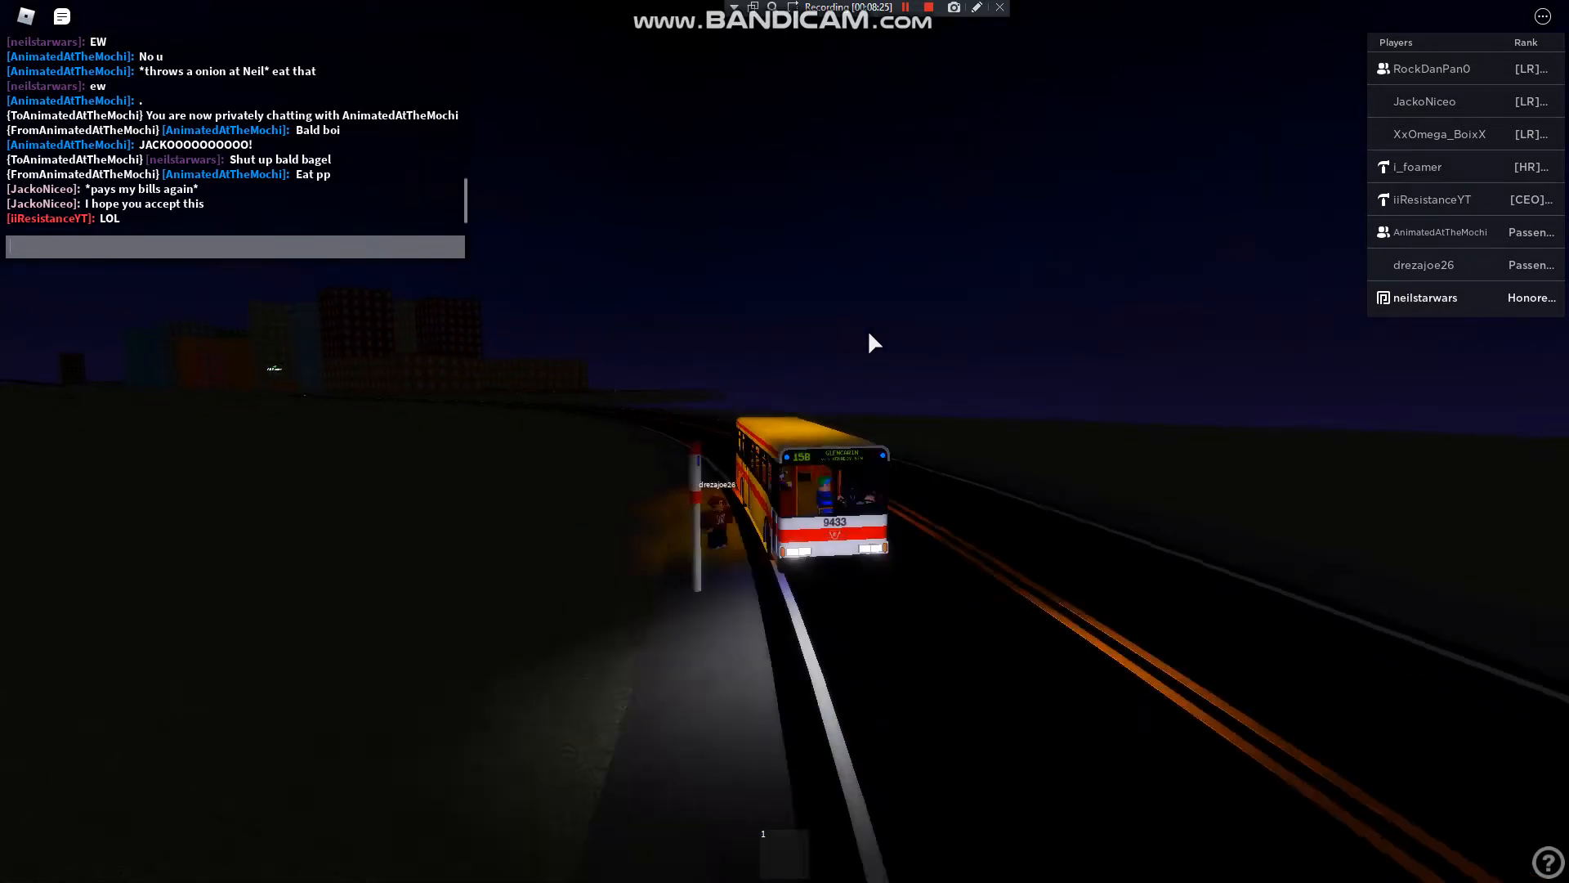
# Start a new chat message with 'boi' and 'gus', telling the passenger they're disgusting, unsent.
pyautogui.write('boi')
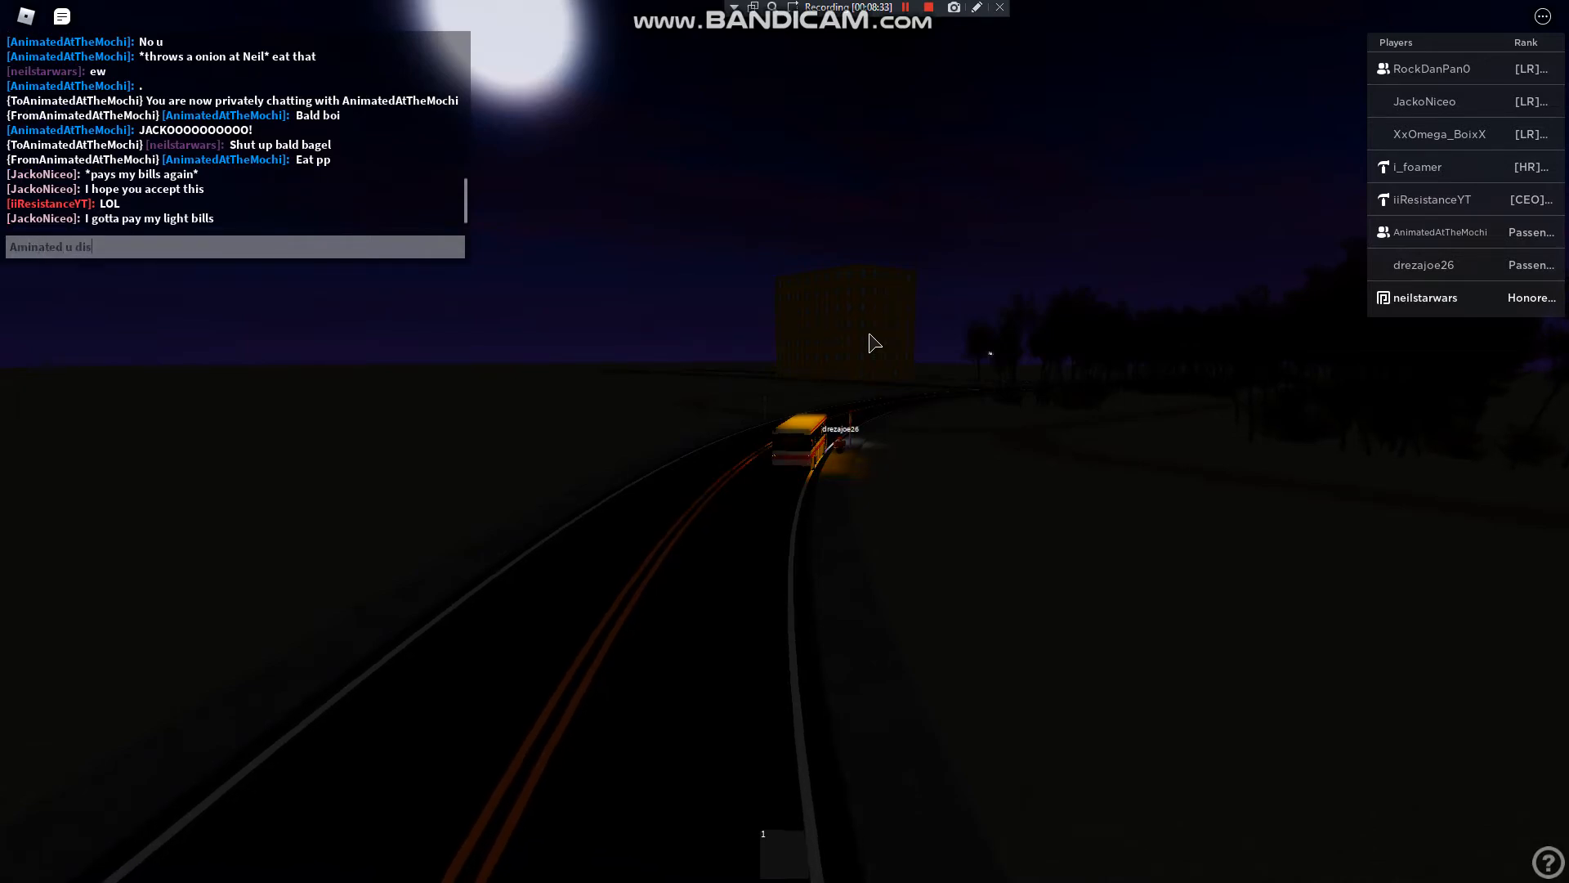
pyautogui.write('gus')
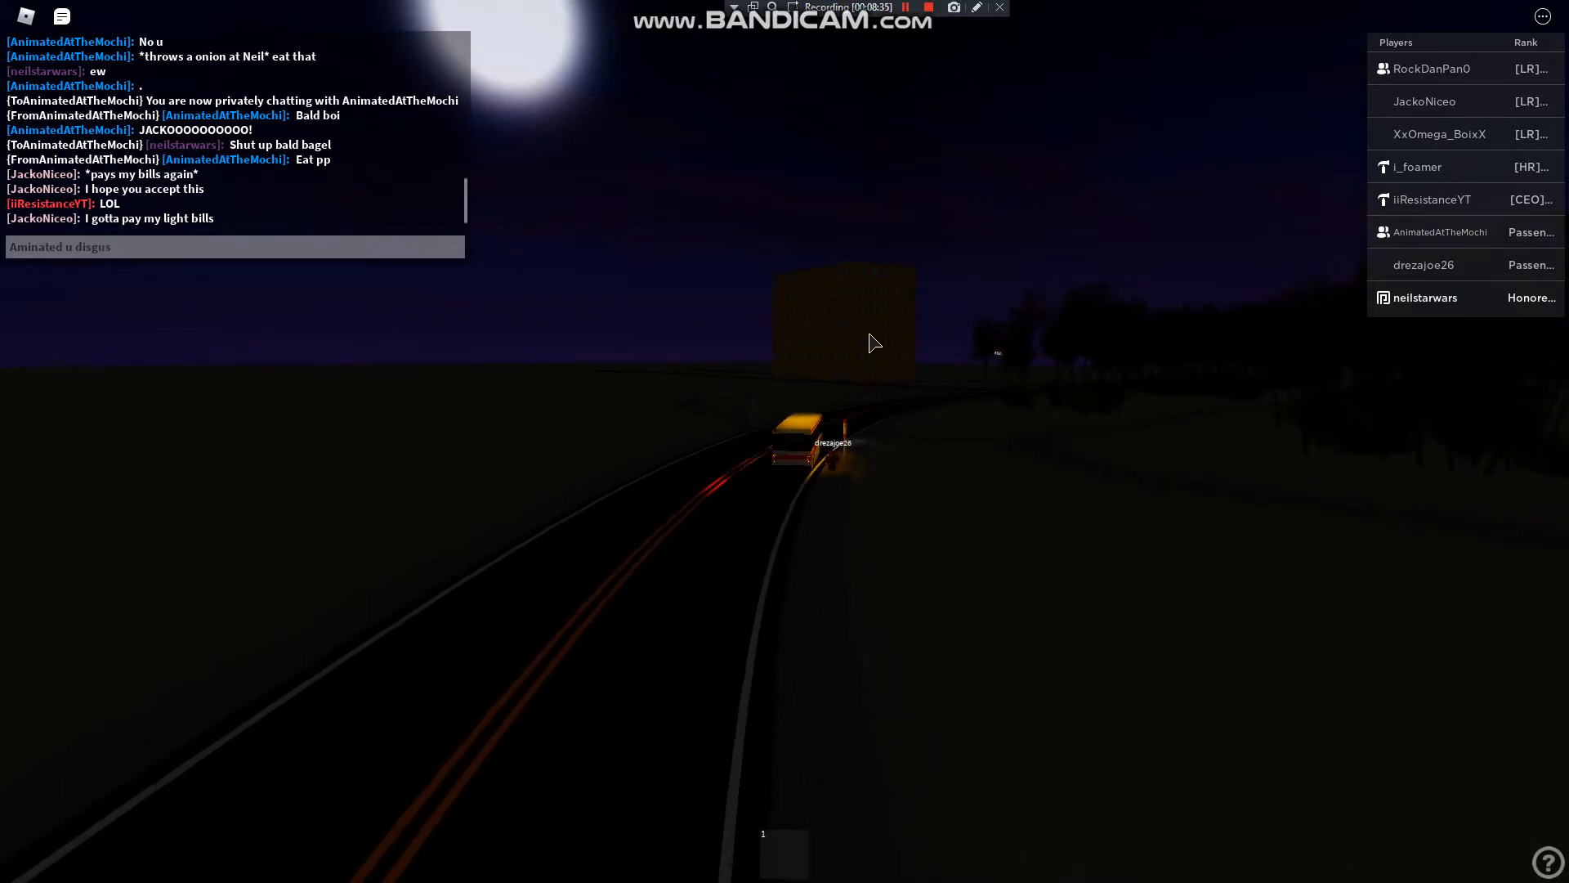